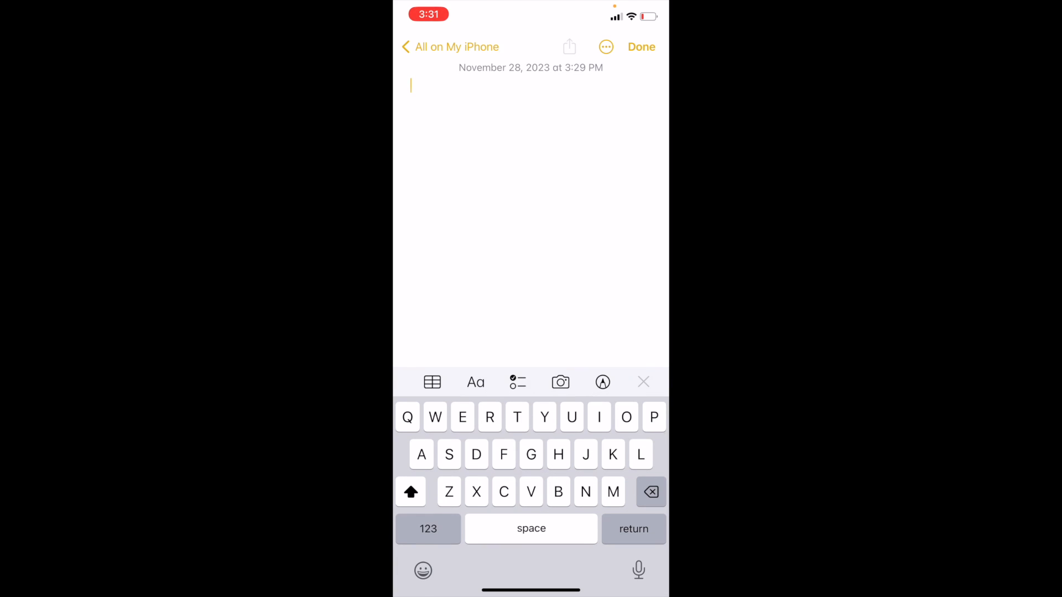
Step: Type the word "Text" into the new note's body
{"action": "type", "text": "Text"}
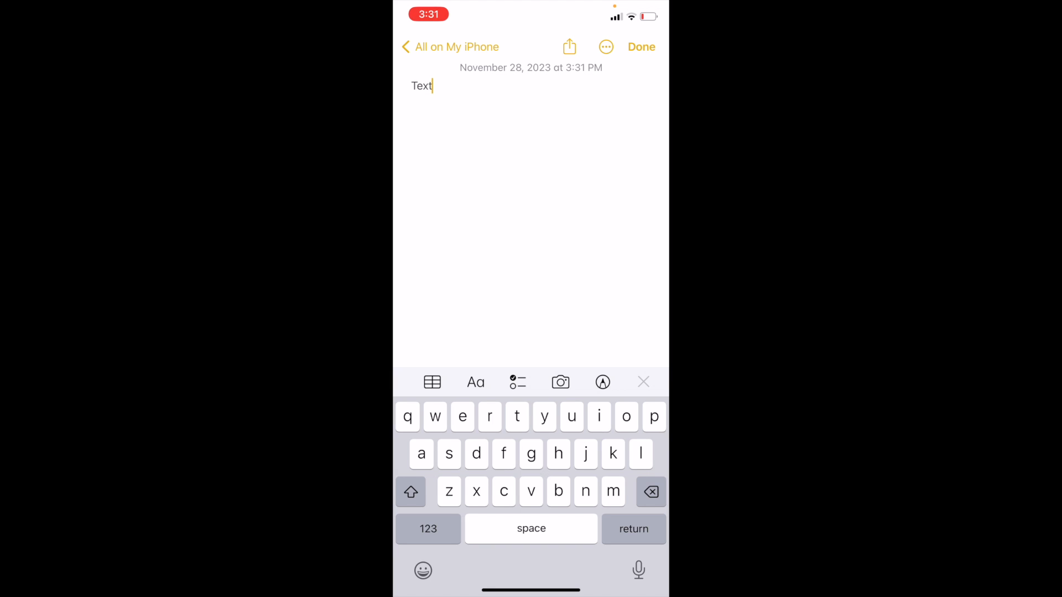
Step: Select "Text" and apply bold from the Aa Format panel, then close the panel
{"action": "left_click", "coordinate": [476, 382]}
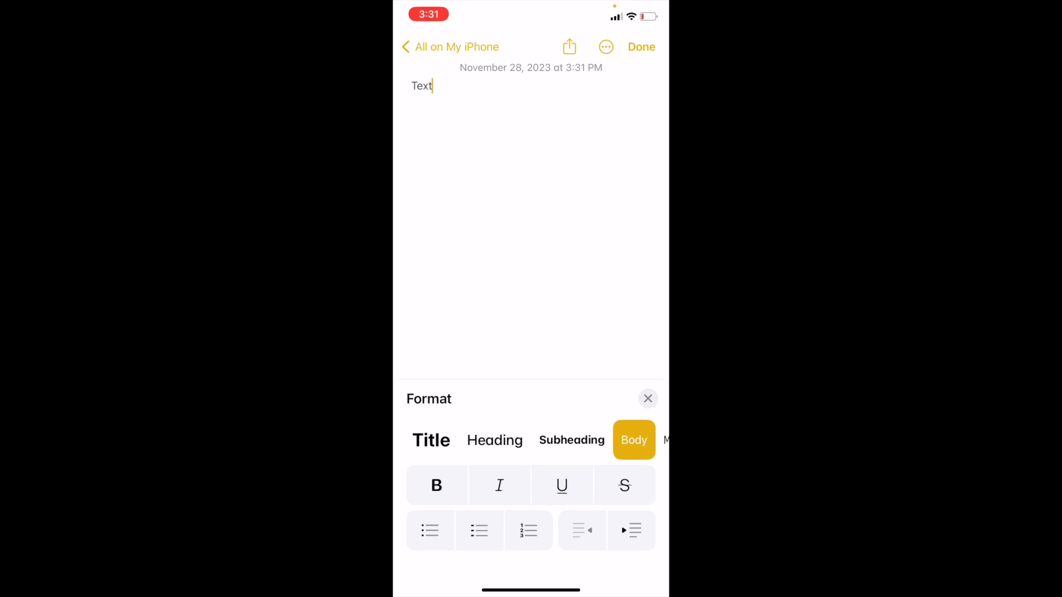
{"action": "left_click", "coordinate": [436, 485]}
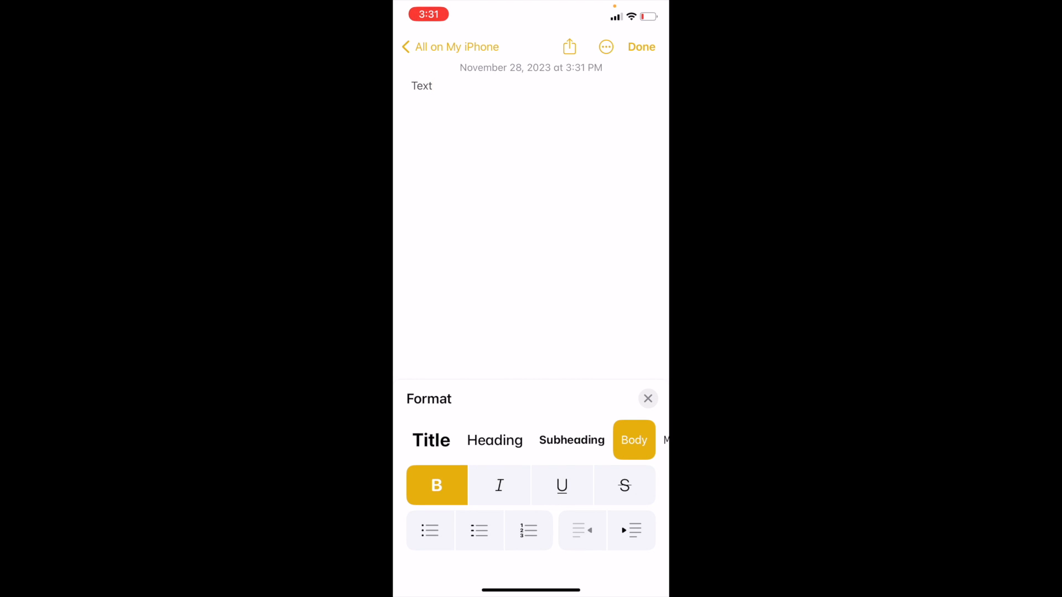
{"action": "double_click", "coordinate": [422, 87]}
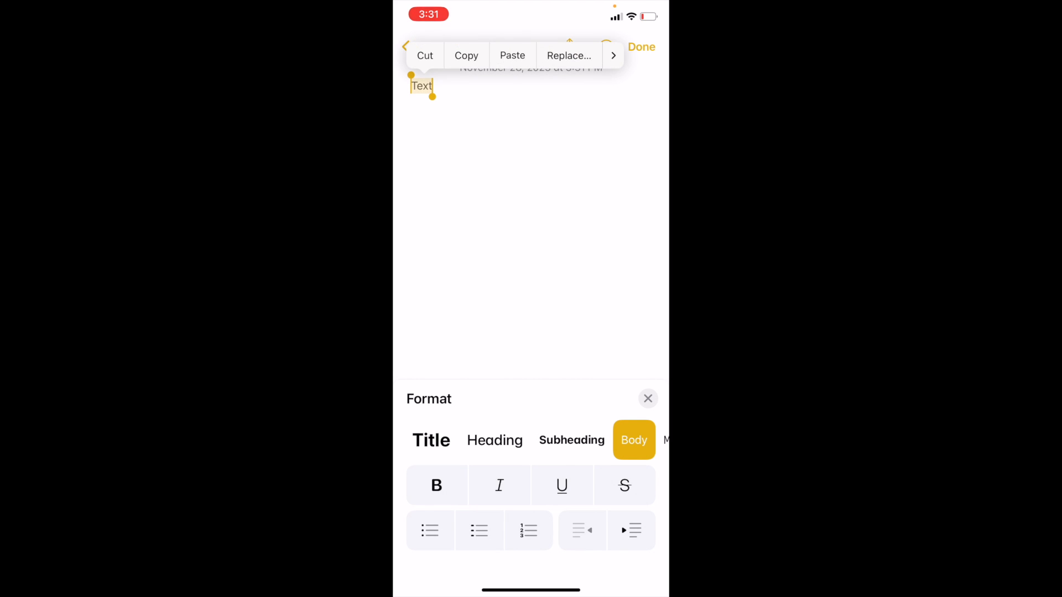
{"action": "left_click", "coordinate": [437, 486]}
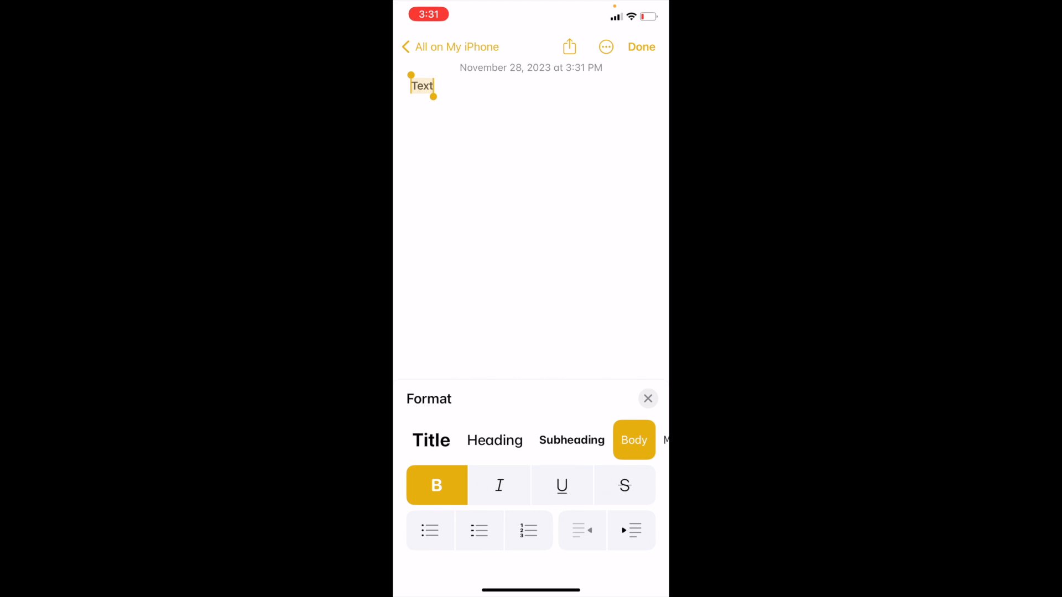
{"action": "left_click", "coordinate": [648, 398]}
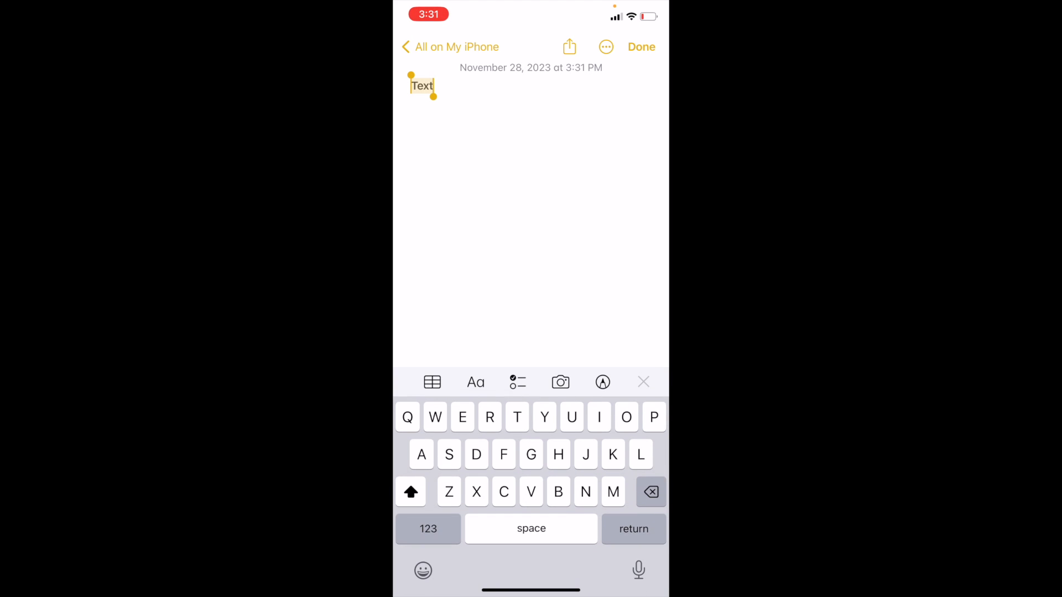